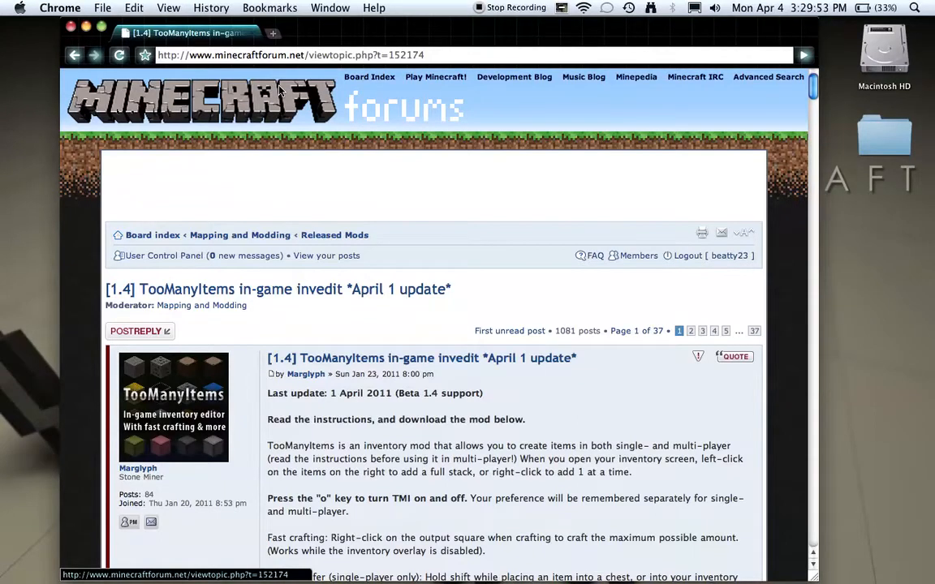
{"action": "mouse_move", "coordinate": [307, 323]}
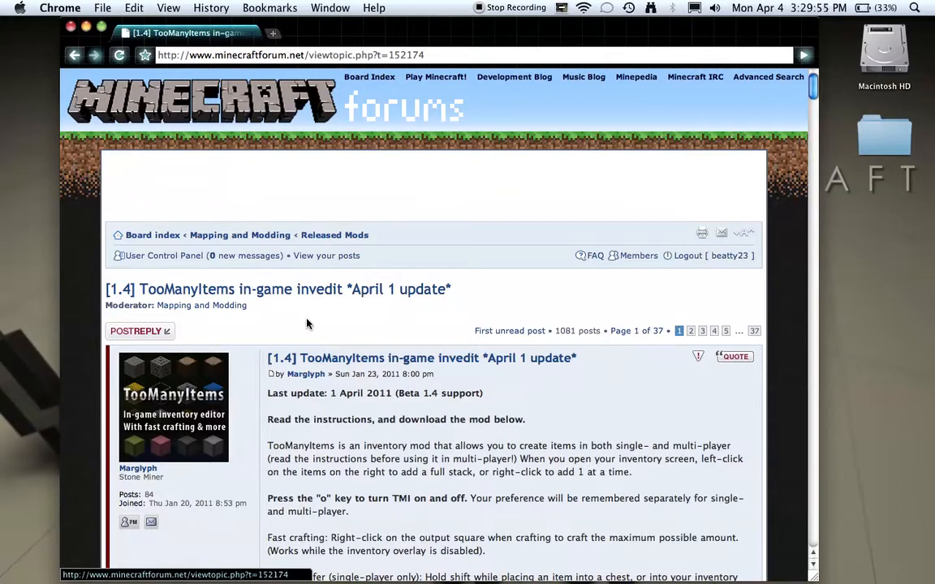
{"action": "mouse_move", "coordinate": [372, 349]}
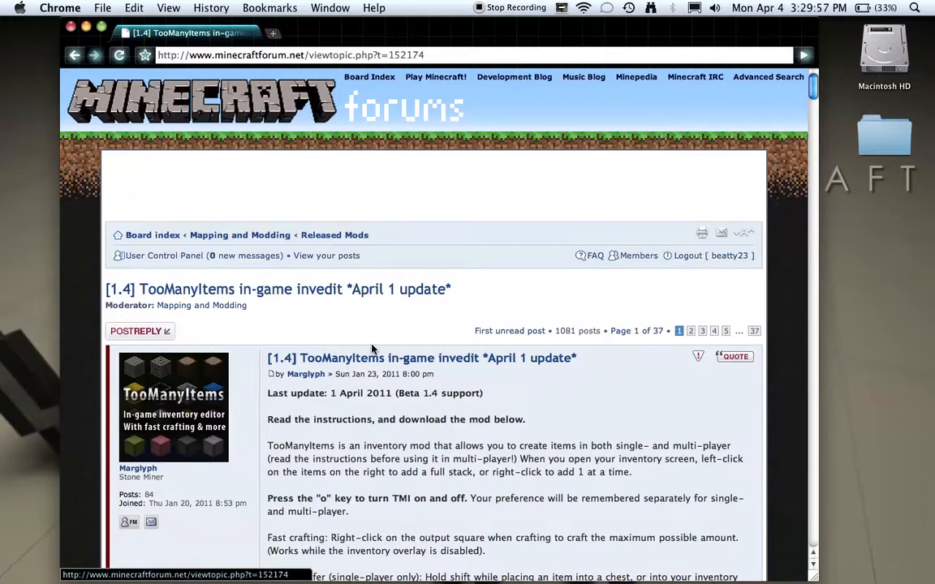
Extract TooManyItems.zip on the desktop and select the resulting TooManyItems folder.
{"action": "scroll", "scroll_direction": "down", "scroll_amount": 3}
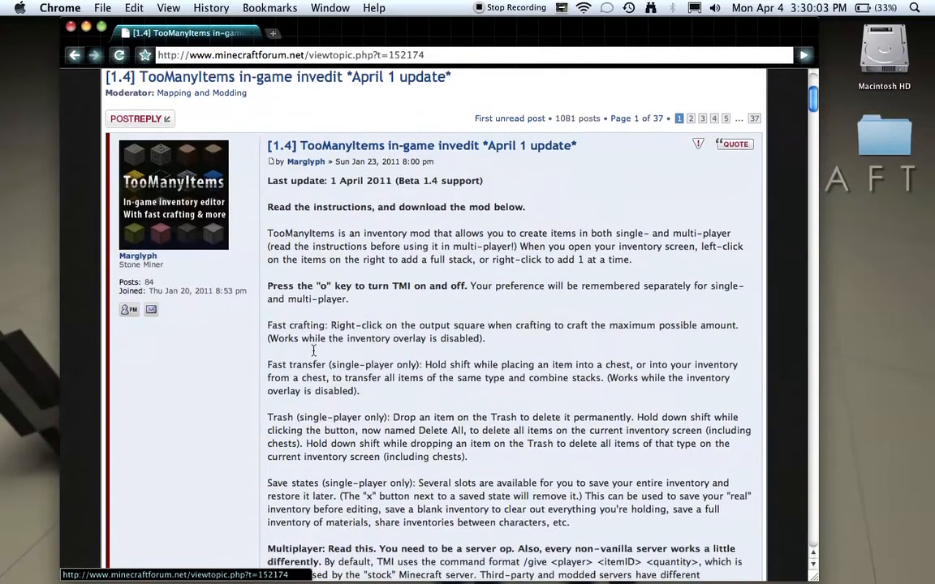
{"action": "scroll", "scroll_direction": "down", "scroll_amount": 3}
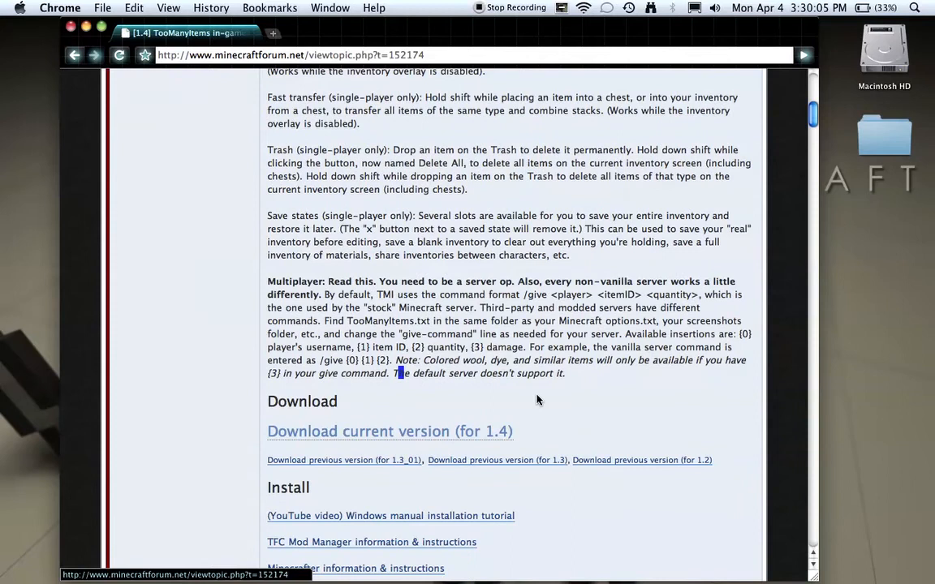
{"action": "mouse_move", "coordinate": [388, 431]}
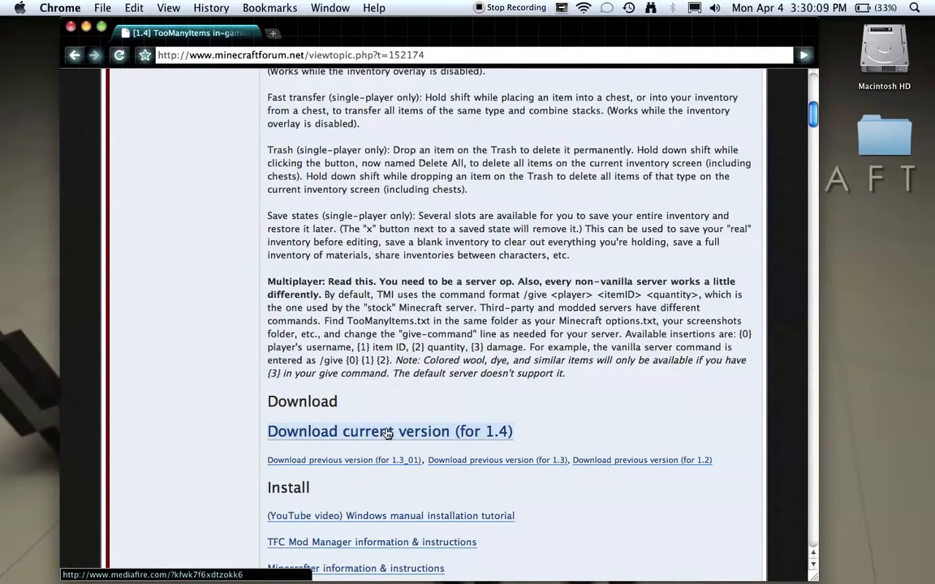
{"action": "mouse_move", "coordinate": [330, 259]}
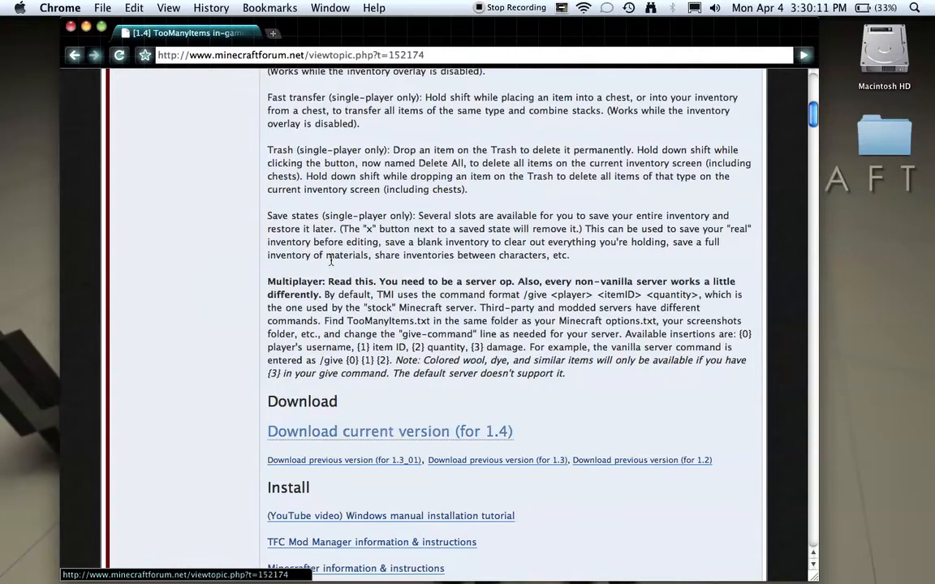
{"action": "scroll", "scroll_direction": "up", "scroll_amount": 3}
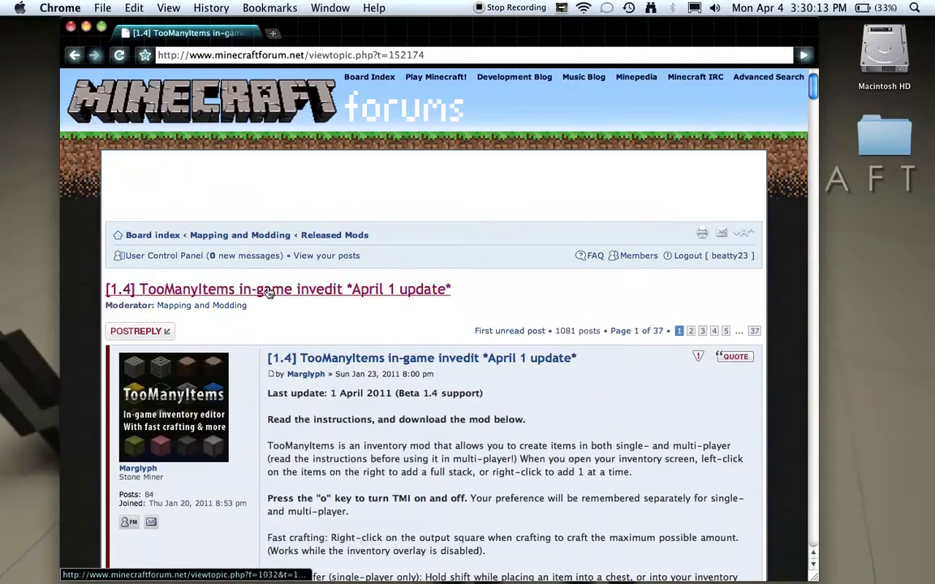
{"action": "scroll", "scroll_direction": "down", "scroll_amount": 3}
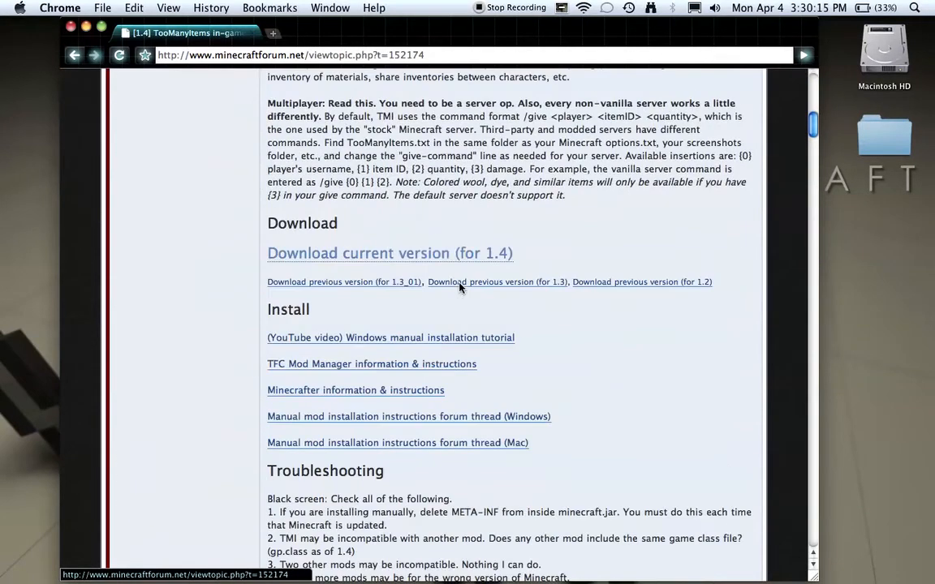
{"action": "left_click", "coordinate": [389, 253]}
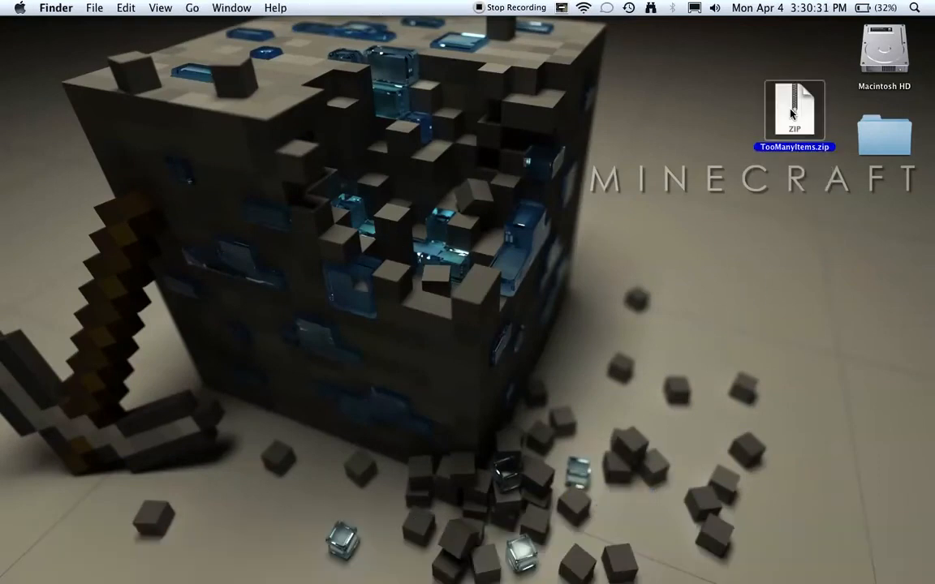
{"action": "double_click", "coordinate": [795, 111]}
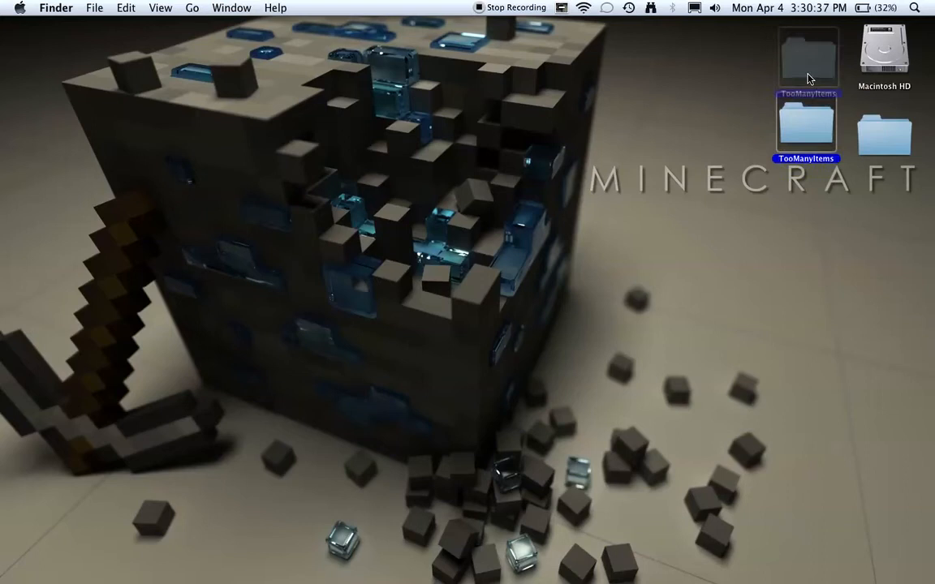
{"action": "left_click", "coordinate": [572, 373]}
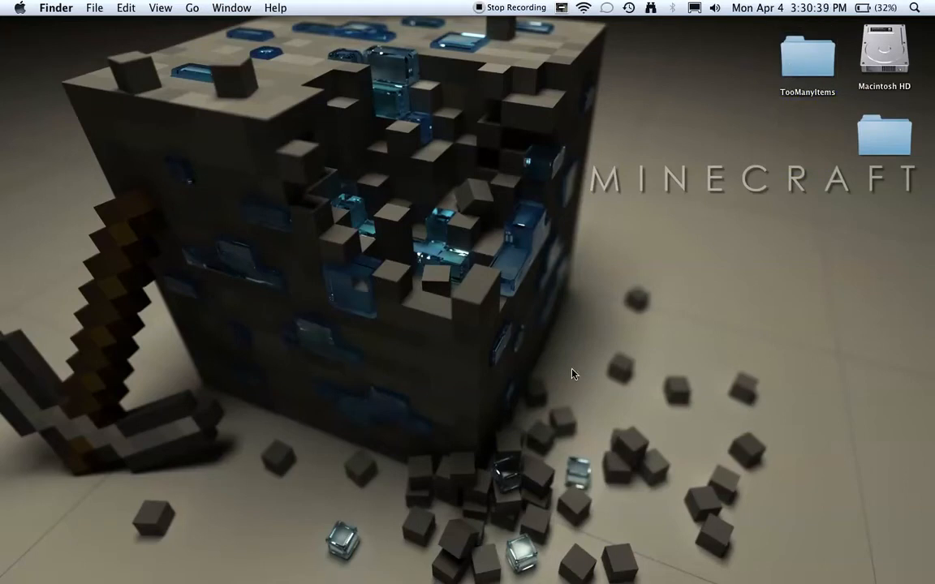
{"action": "left_click", "coordinate": [807, 57]}
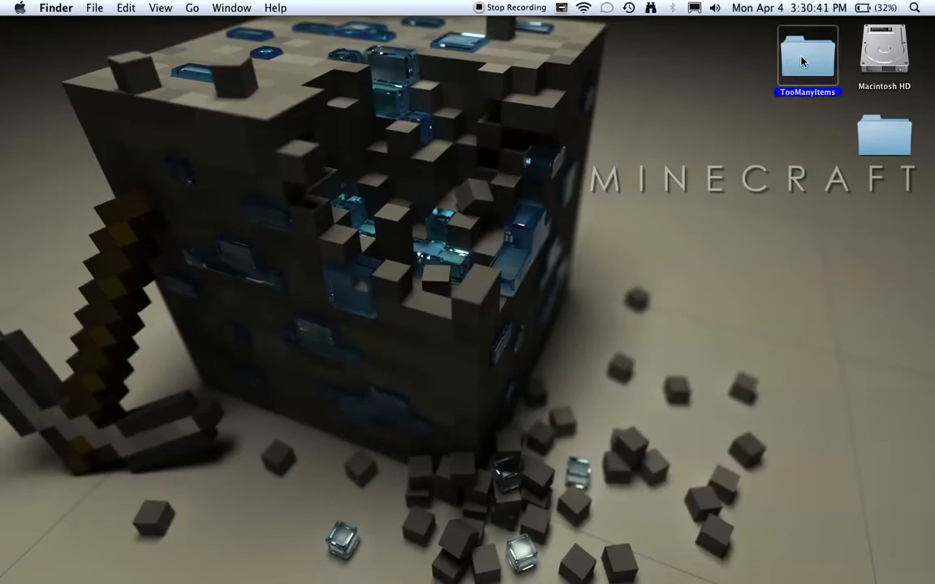
{"action": "mouse_move", "coordinate": [557, 45]}
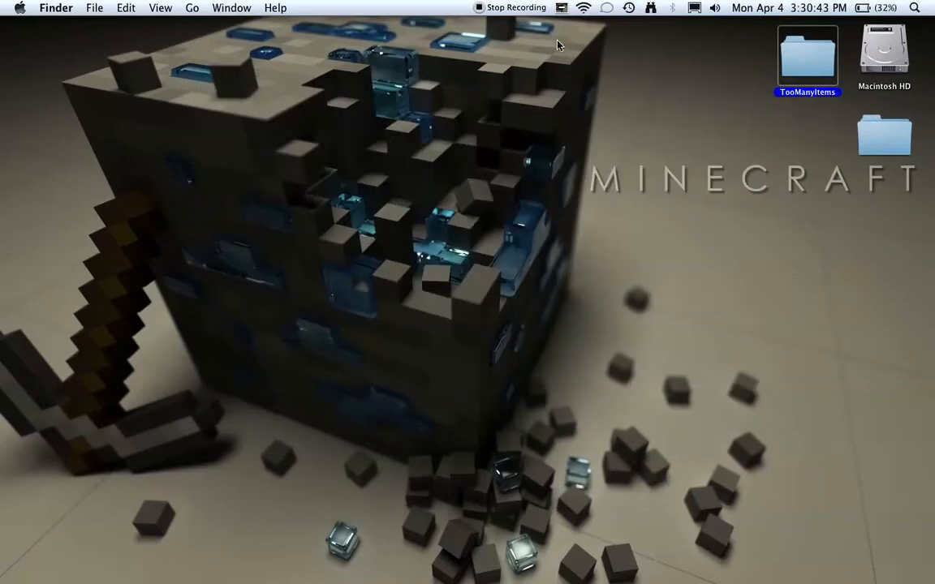
Navigate from the home folder through Library > Application Support > minecraft into the bin folder.
{"action": "left_click", "coordinate": [914, 8]}
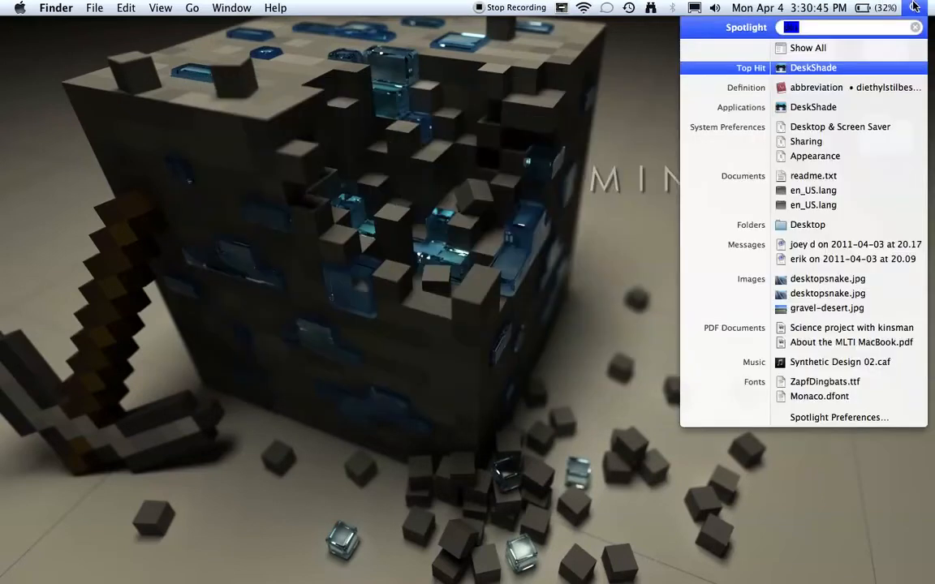
{"action": "type", "text": "minecraft"}
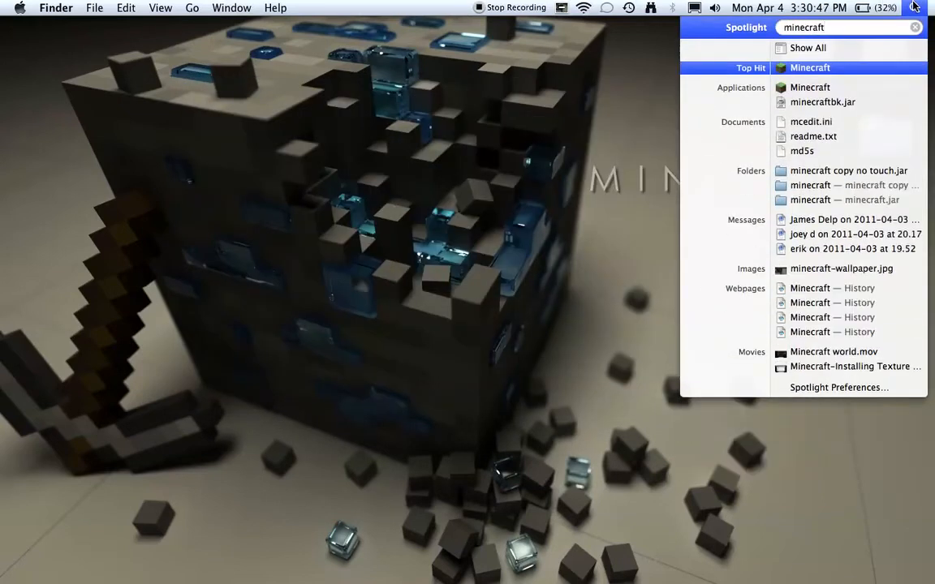
{"action": "type", "text": "."}
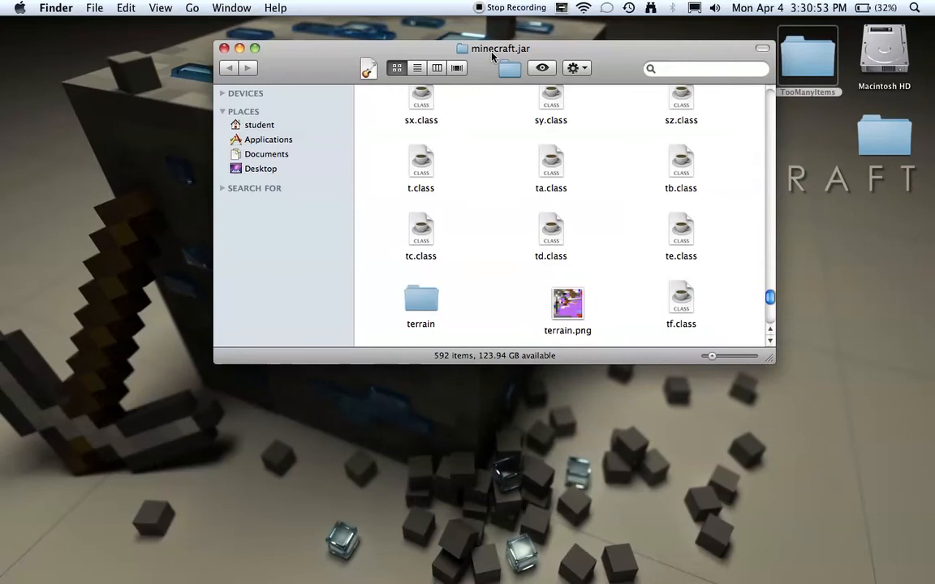
{"action": "left_click", "coordinate": [225, 48]}
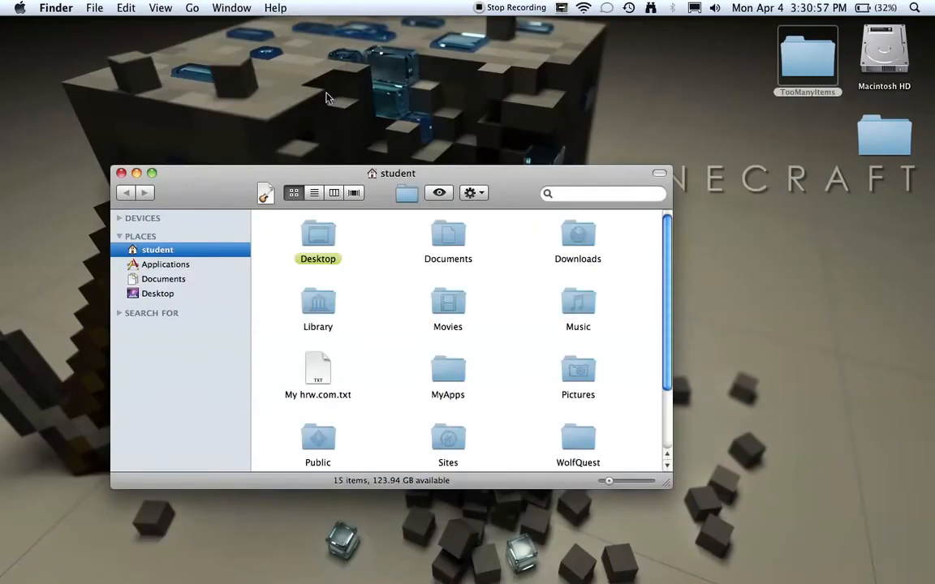
{"action": "double_click", "coordinate": [318, 304]}
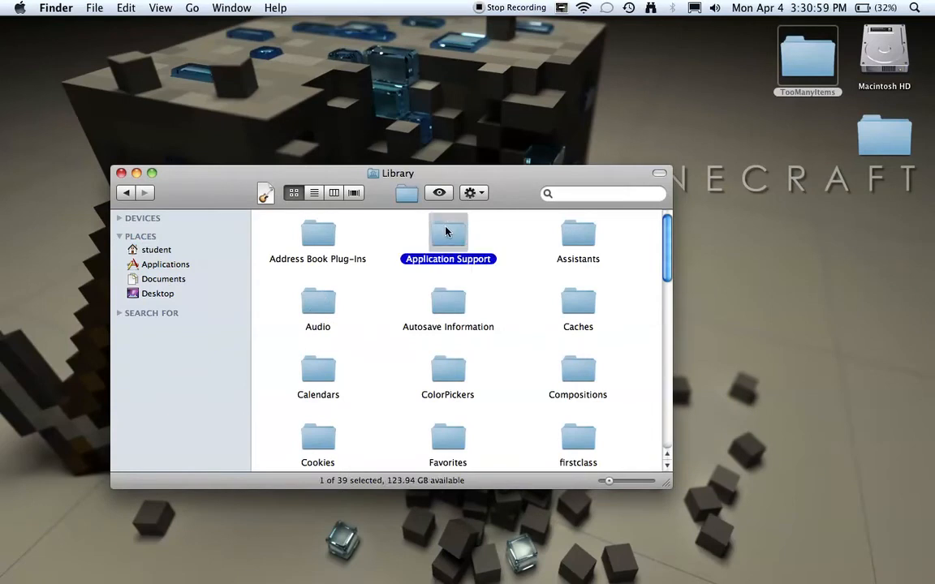
{"action": "double_click", "coordinate": [447, 236]}
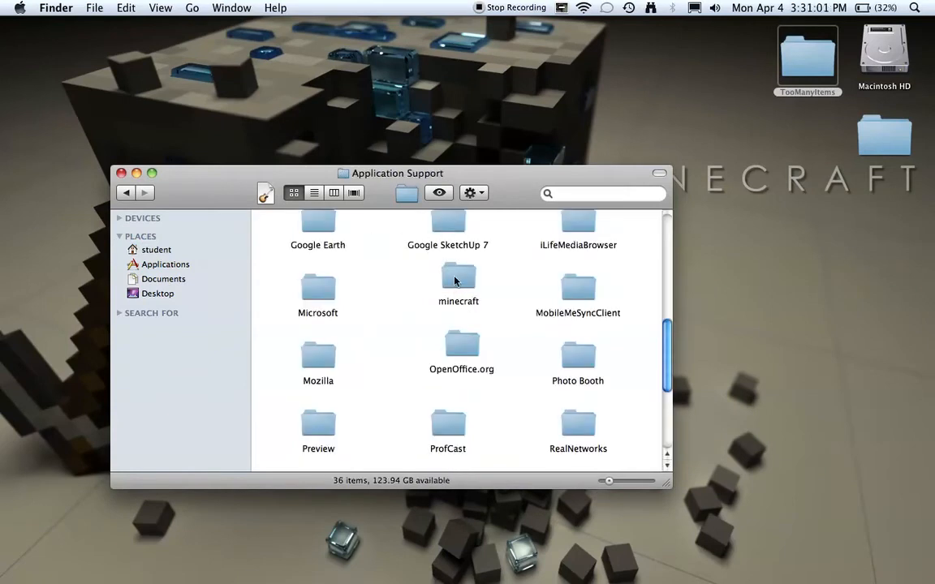
{"action": "double_click", "coordinate": [459, 284]}
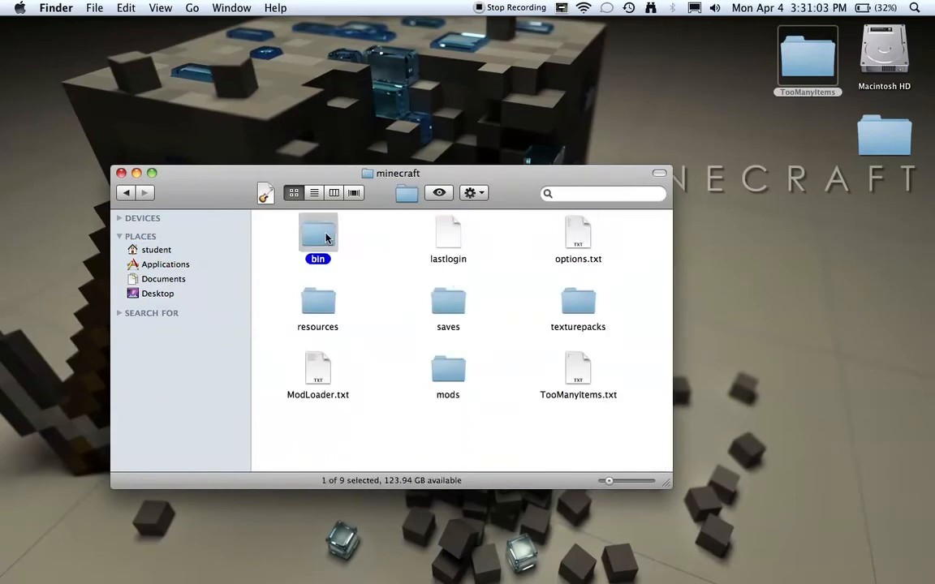
{"action": "double_click", "coordinate": [317, 235]}
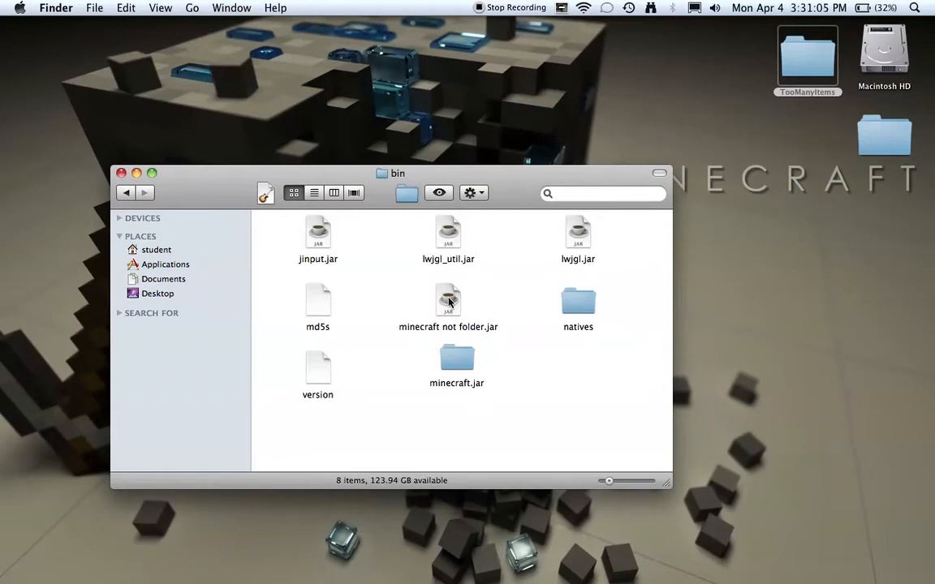
Check options on the original jar, then select the unpacked minecraft.jar folder.
{"action": "right_click", "coordinate": [448, 301]}
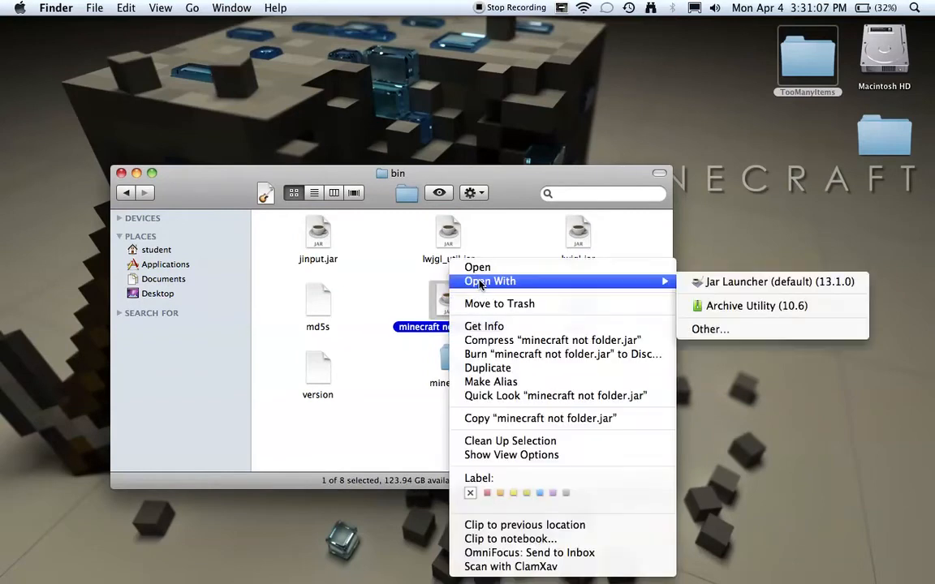
{"action": "mouse_move", "coordinate": [755, 306]}
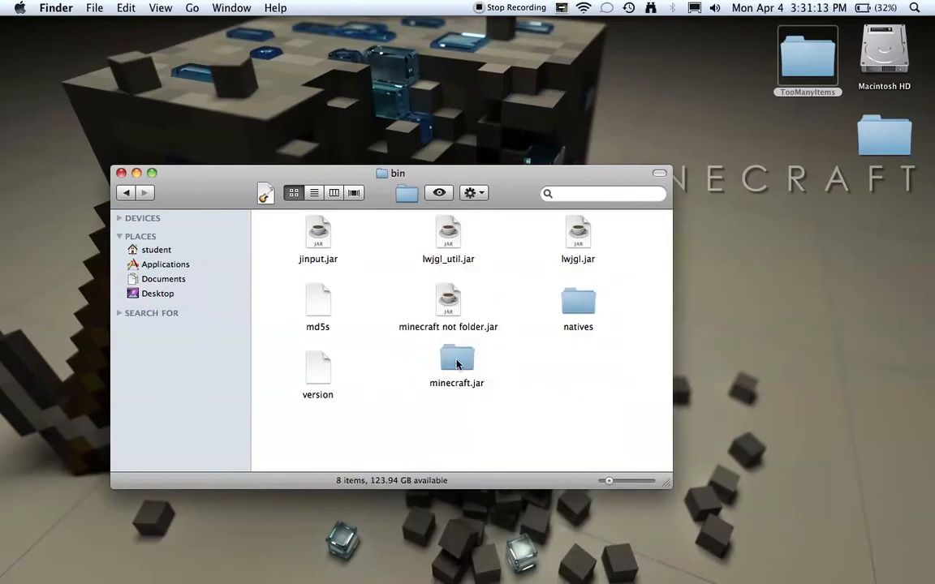
{"action": "left_click", "coordinate": [456, 361]}
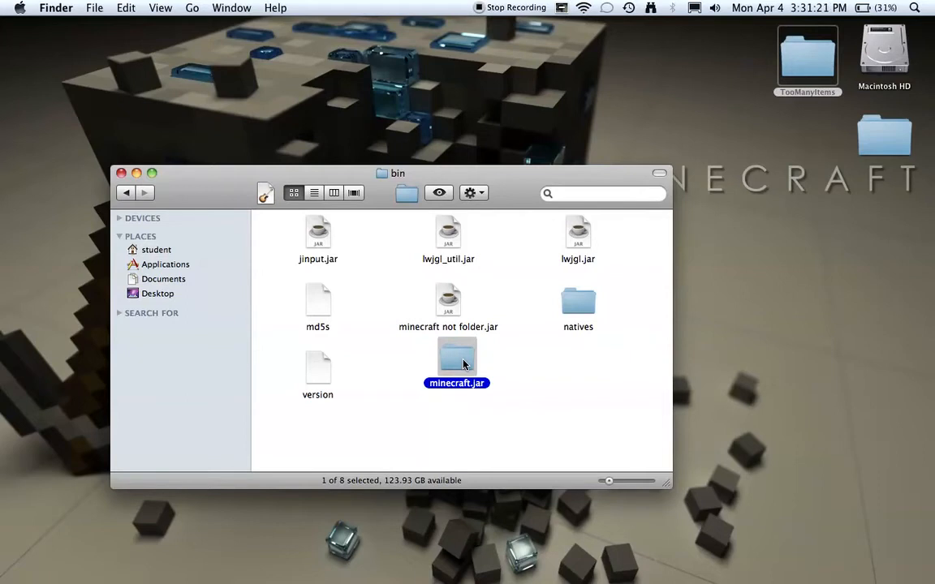
Copy all TooManyItems class files into the minecraft.jar folder, replacing every conflicting file.
{"action": "double_click", "coordinate": [456, 365]}
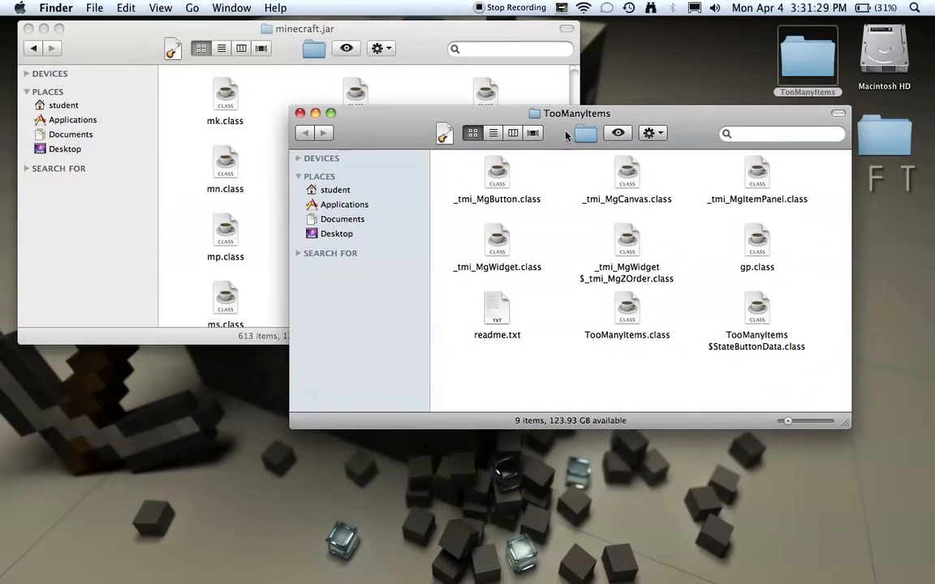
{"action": "left_click", "coordinate": [493, 133]}
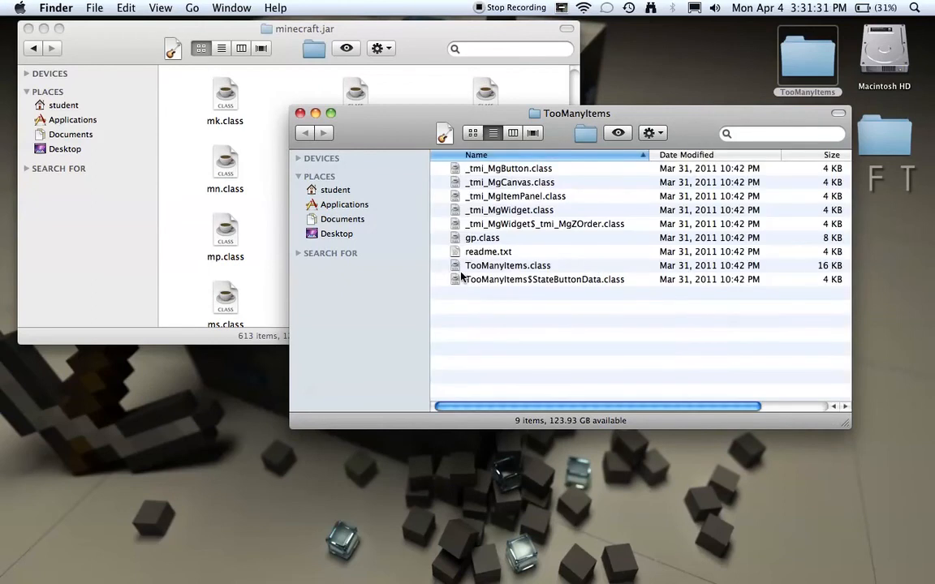
{"action": "key", "text": "cmd+a"}
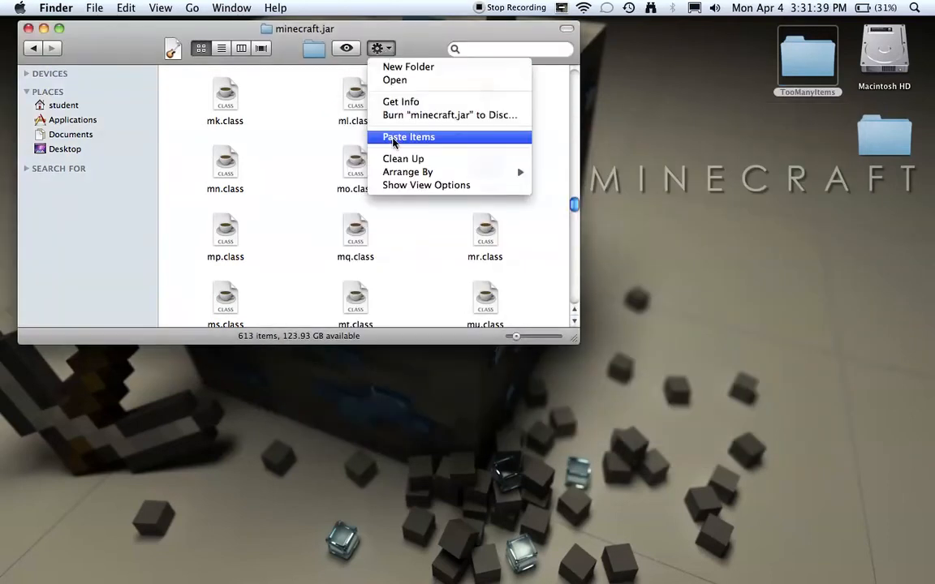
{"action": "left_click", "coordinate": [408, 136]}
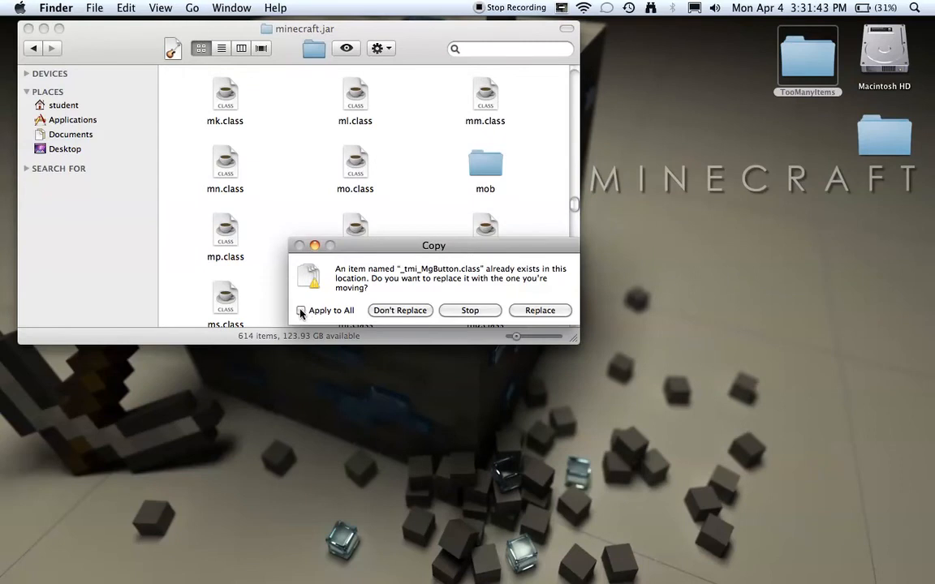
{"action": "left_click", "coordinate": [301, 310]}
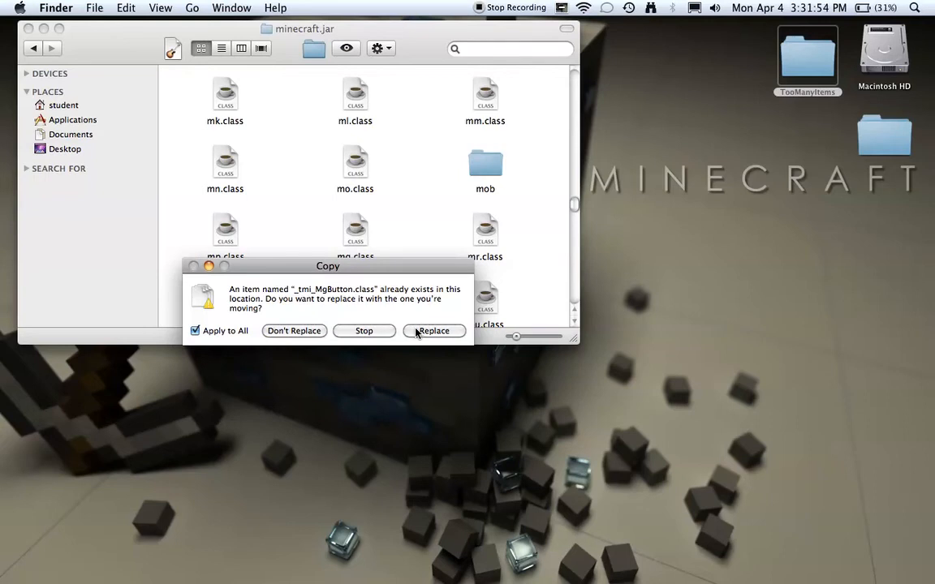
{"action": "left_click", "coordinate": [434, 330]}
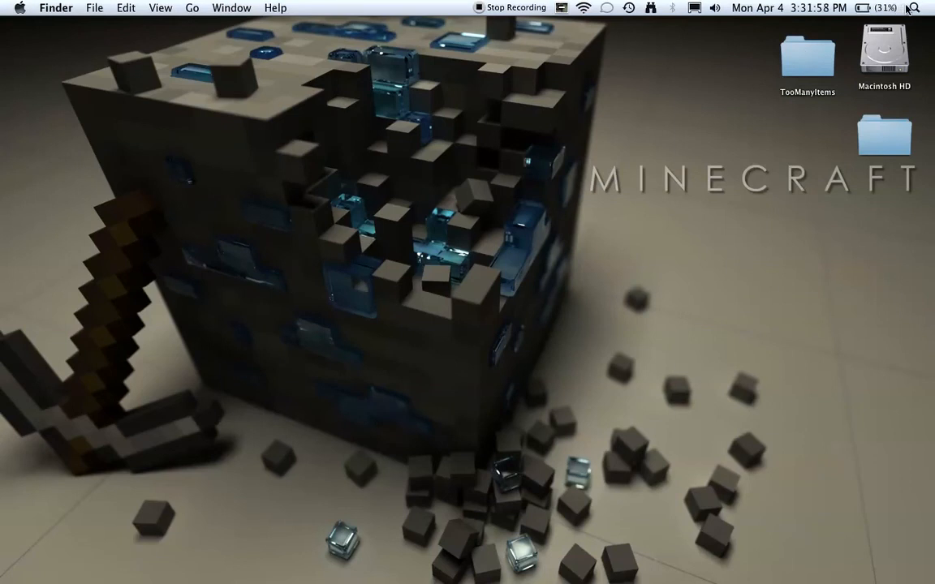
Launch Minecraft, log in, and load the first saved single-player world.
{"action": "left_click", "coordinate": [912, 8]}
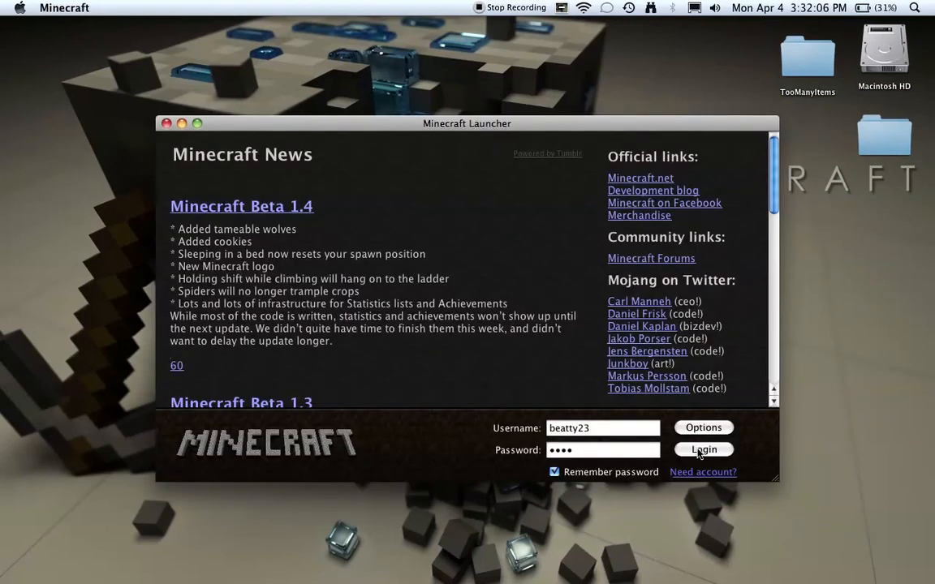
{"action": "left_click", "coordinate": [703, 449]}
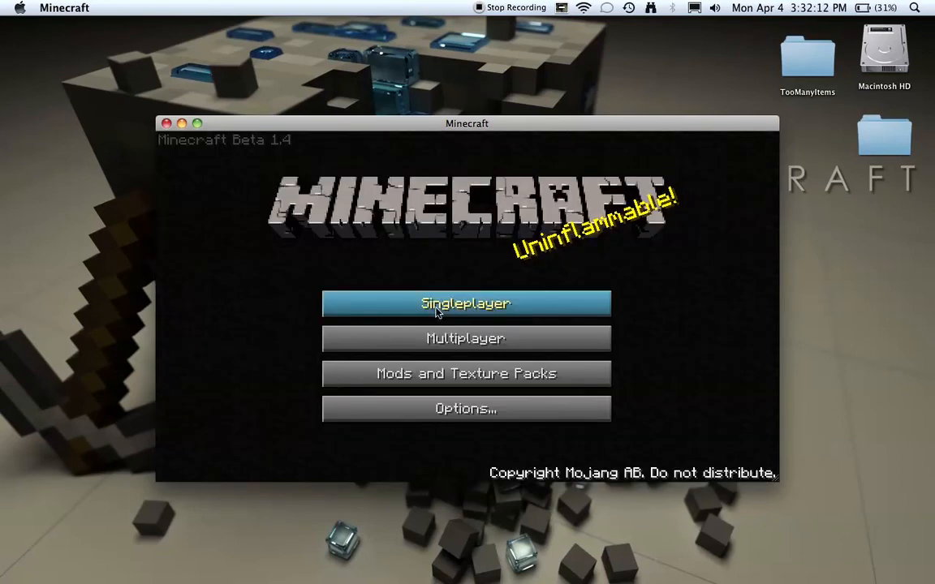
{"action": "left_click", "coordinate": [466, 303]}
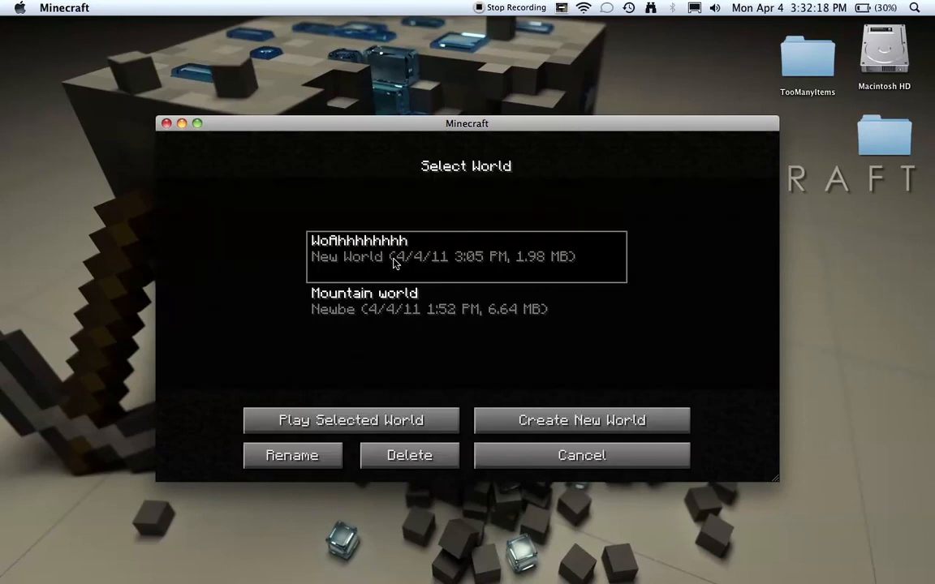
{"action": "left_click", "coordinate": [350, 420]}
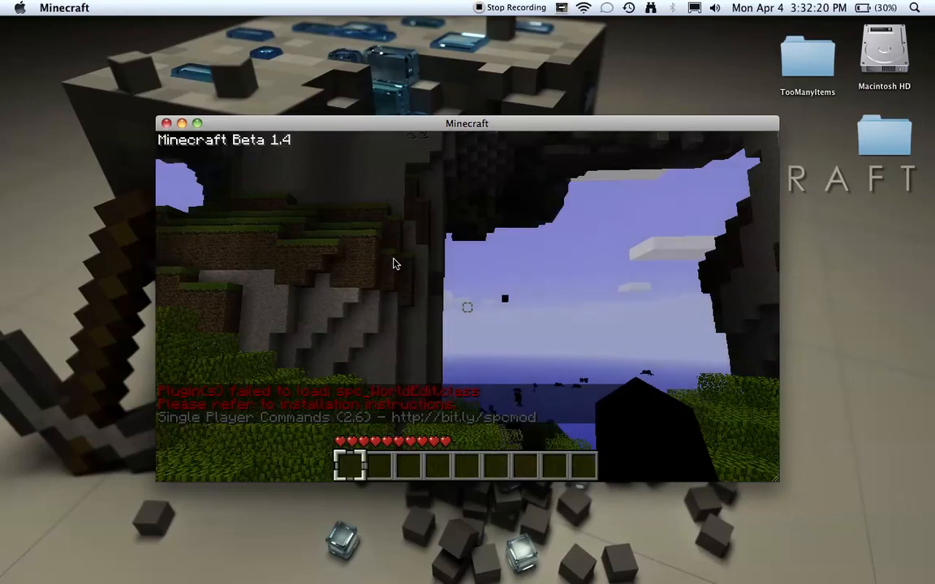
Page through the TooManyItems inventory overlay spawning items, then pause to save the level.
{"action": "key", "text": "e"}
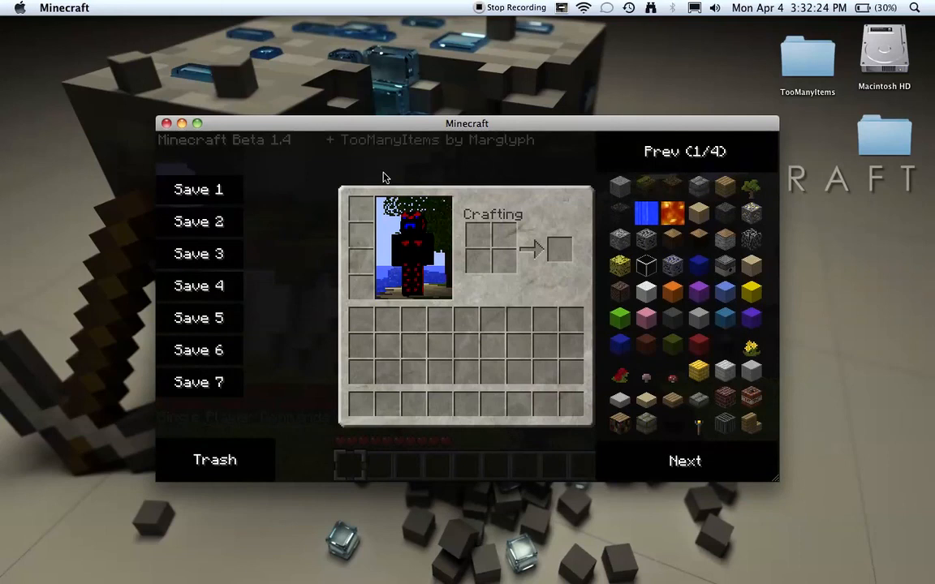
{"action": "mouse_move", "coordinate": [619, 344]}
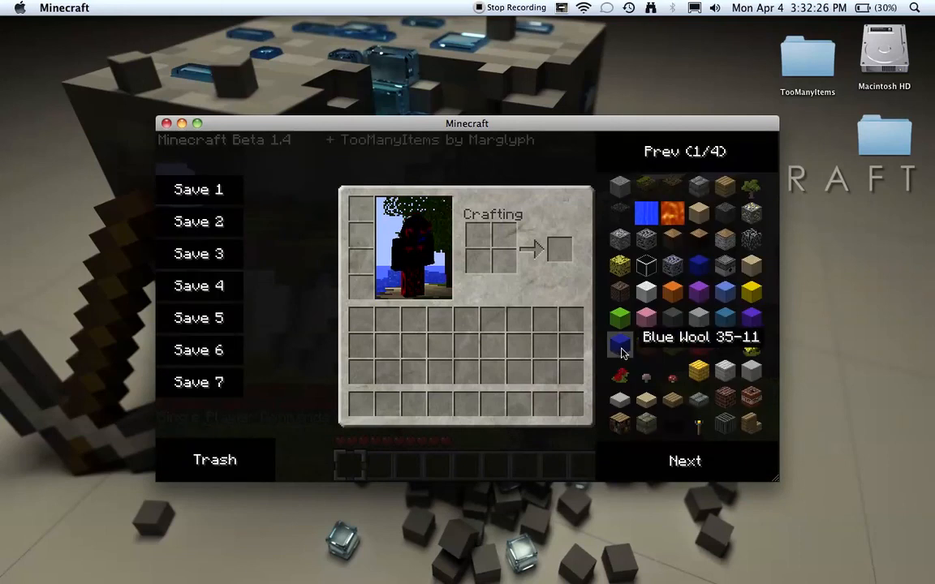
{"action": "left_click", "coordinate": [685, 461]}
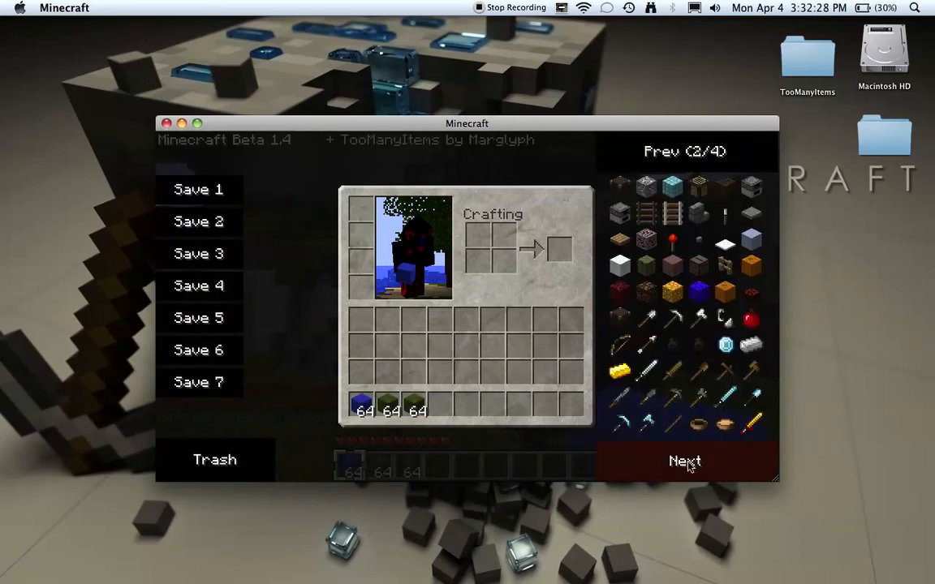
{"action": "left_click", "coordinate": [684, 460]}
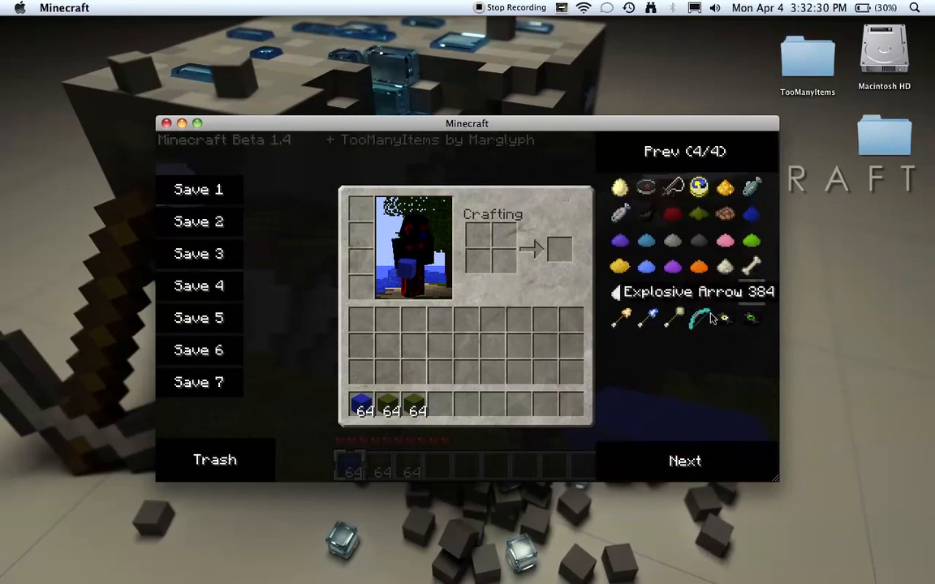
{"action": "mouse_move", "coordinate": [669, 329]}
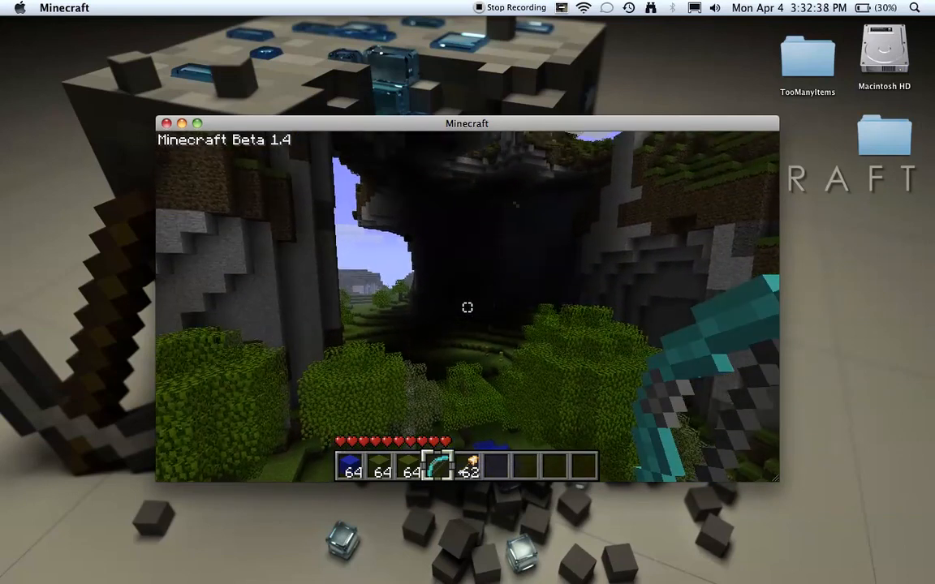
{"action": "key", "text": "Escape"}
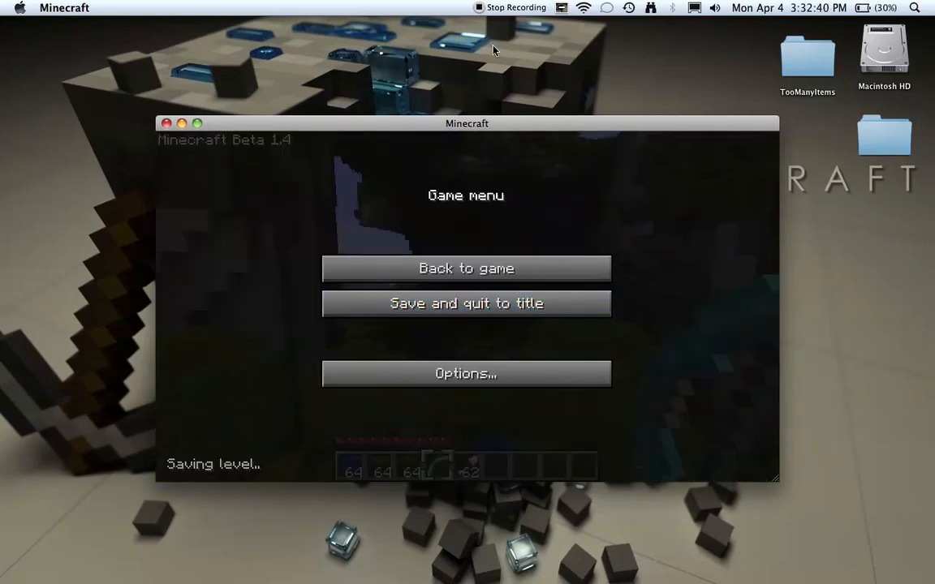